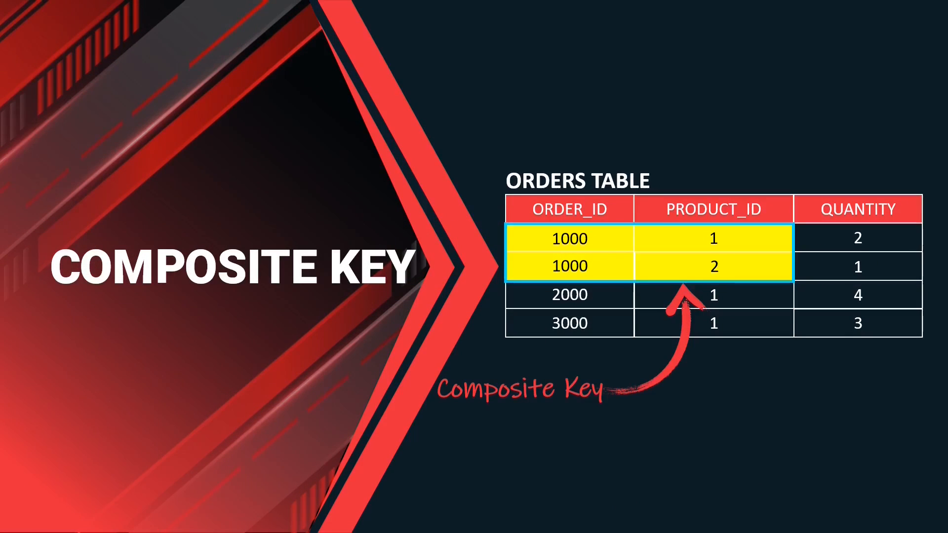
- Advance the slideshow to the Key Features of This Course slide
key(Right)
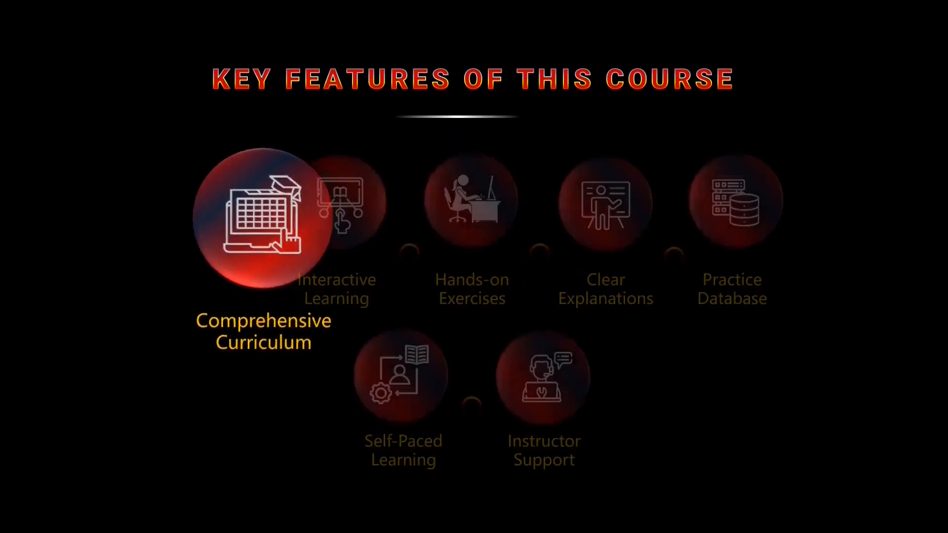
- Step past the Interactive Learning feature to the quiz slide on SELECT and DML/DDL/DCL
click(336, 218)
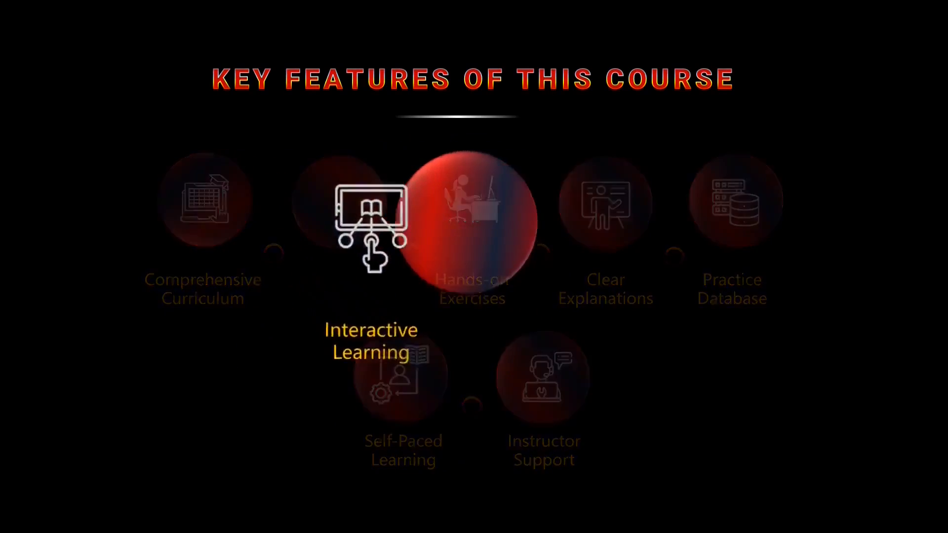
click(370, 224)
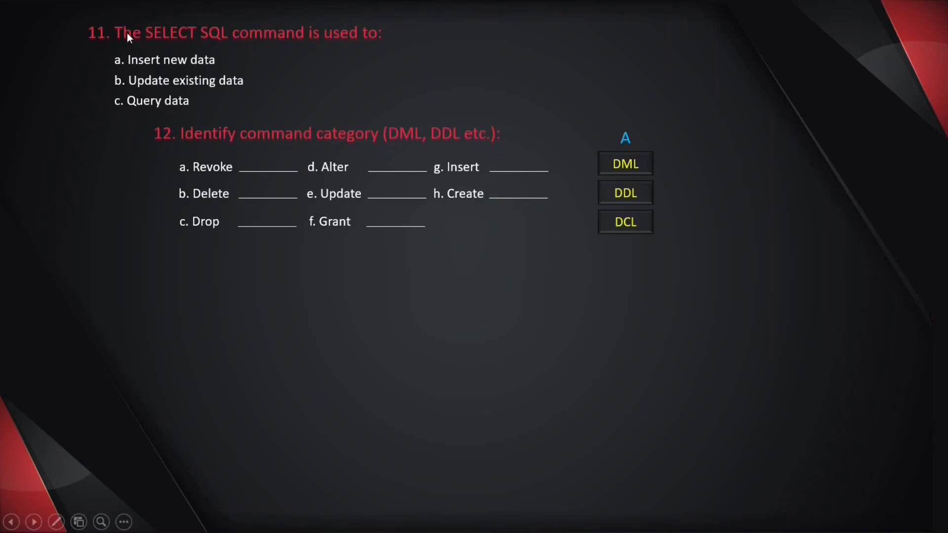
mouse_move(199, 108)
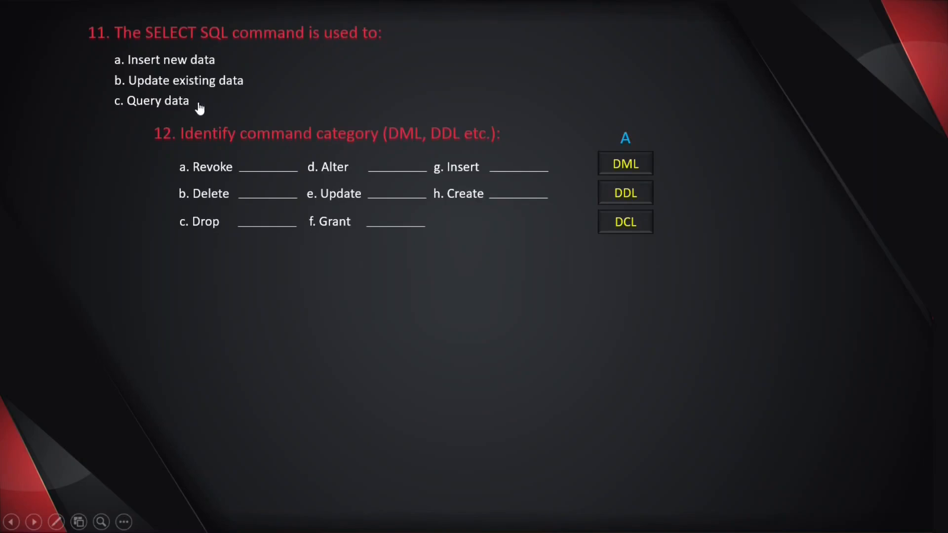
click(151, 100)
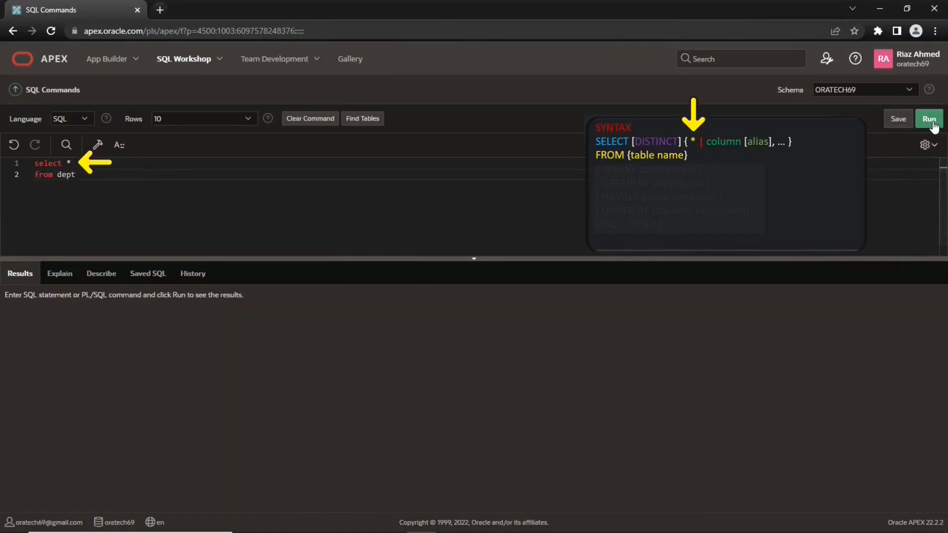
- Run 'select job from emp', then rerun it with DISTINCT to get five unique jobs
click(929, 118)
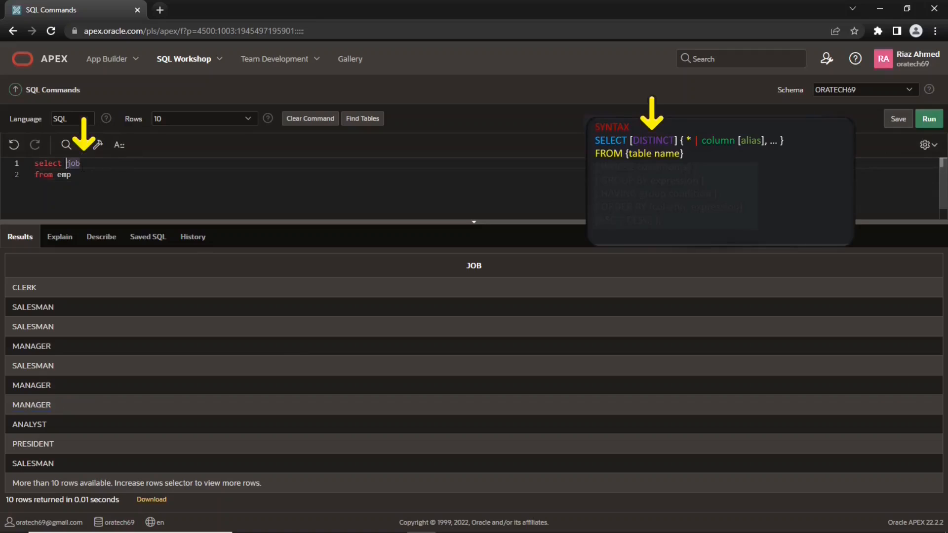
text(distinct)
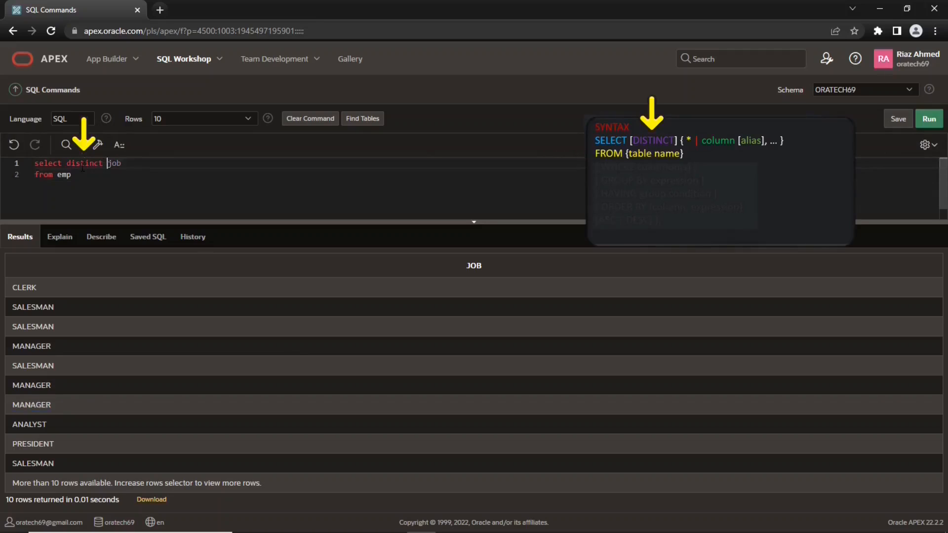
click(930, 119)
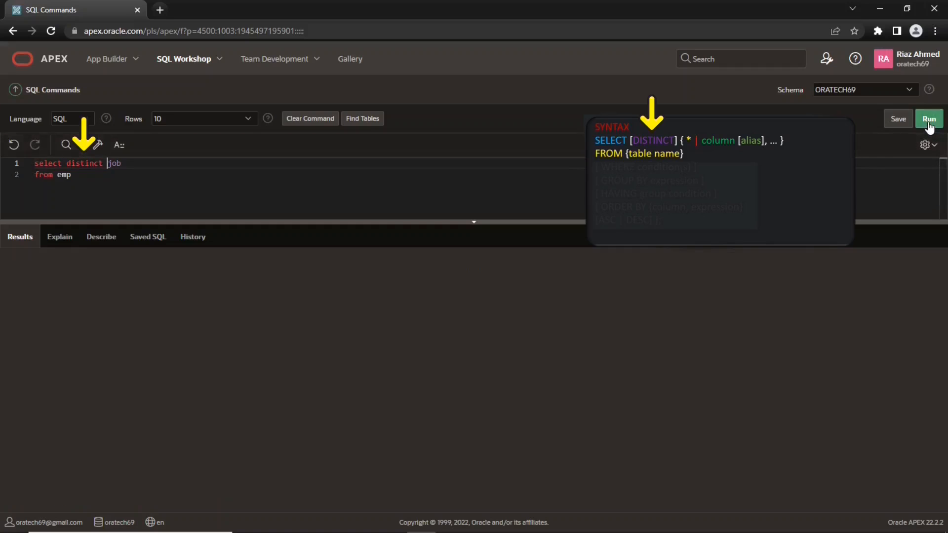
click(928, 119)
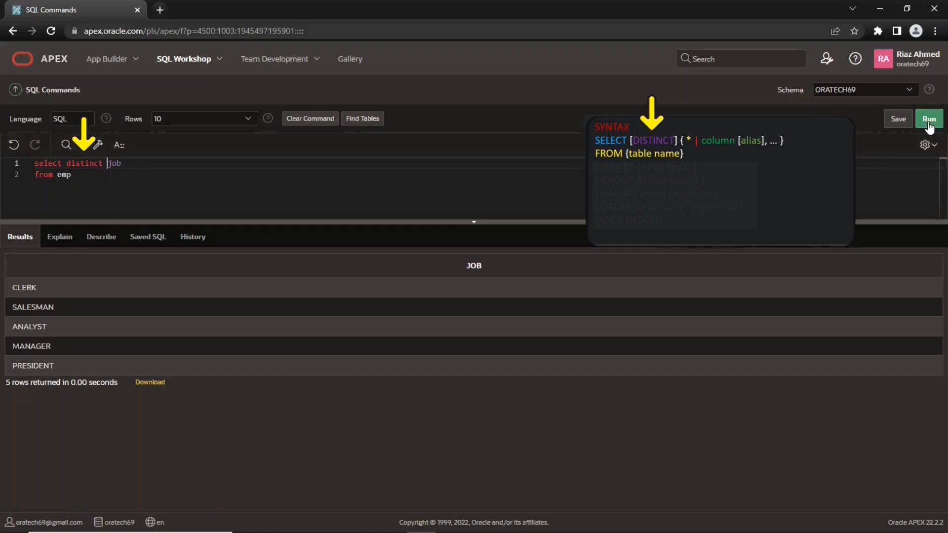
mouse_move(35, 296)
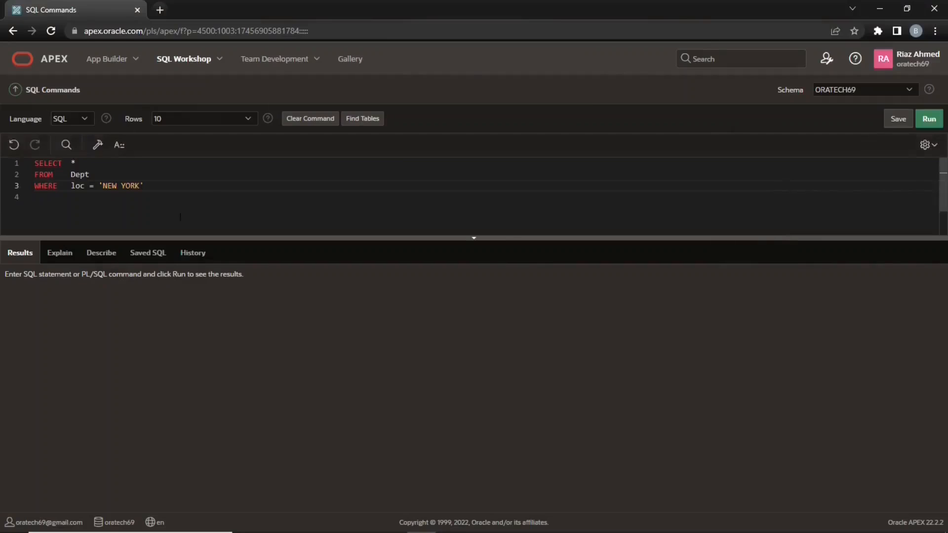
- Run the query, then view DEPT in Object Browser with DEPTNO, DNAME and LOC columns
click(929, 118)
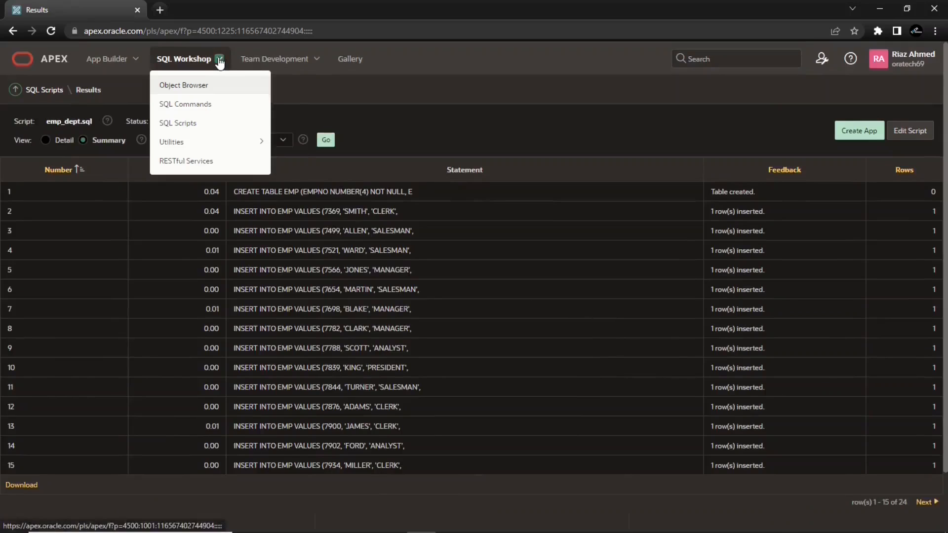
click(183, 84)
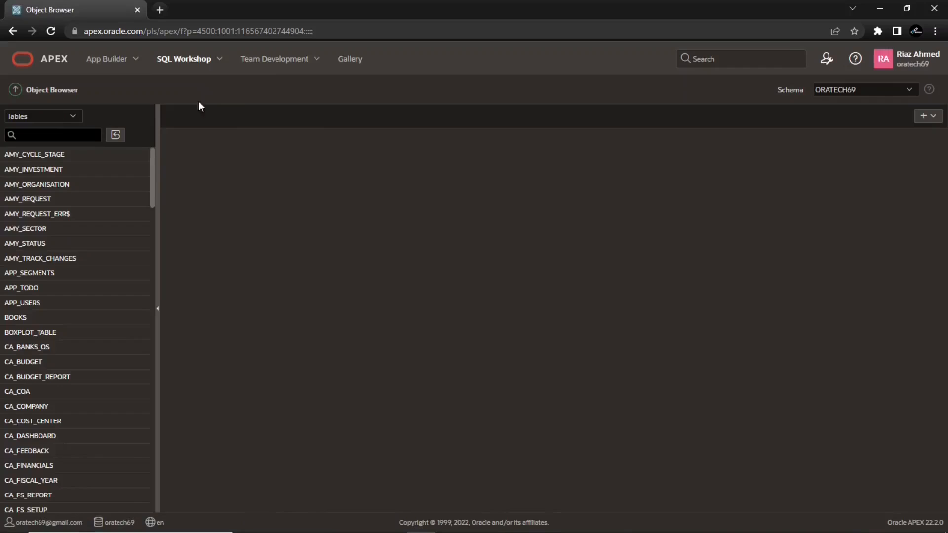
scroll(down, 3)
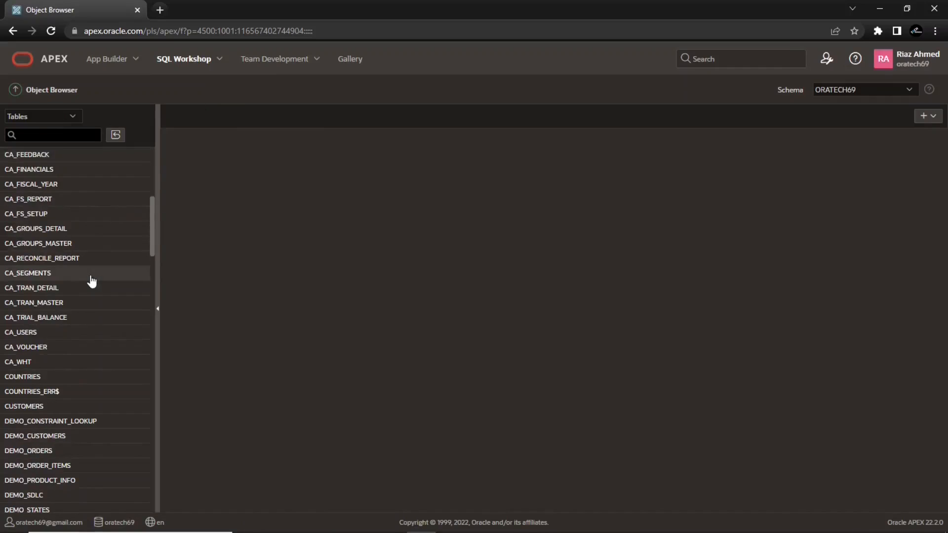
scroll(down, 3)
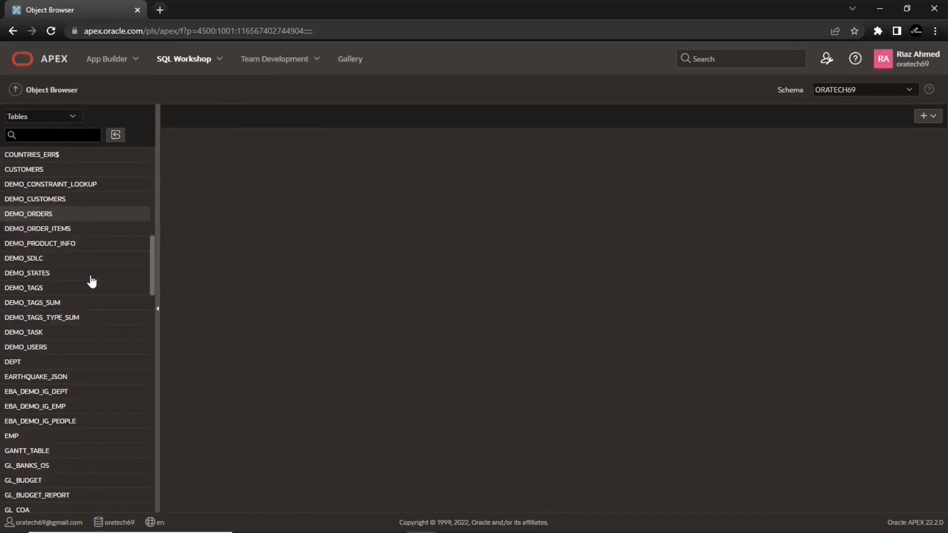
click(14, 362)
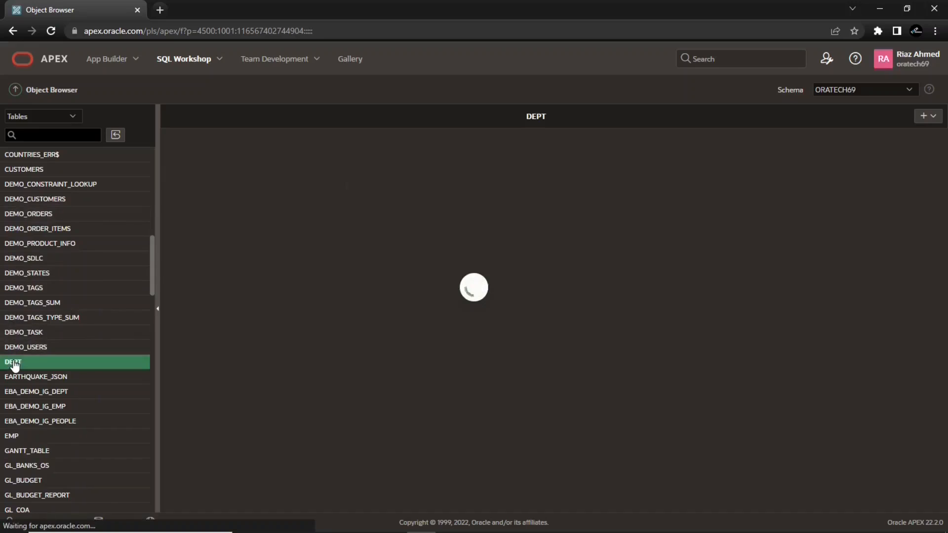
click(13, 362)
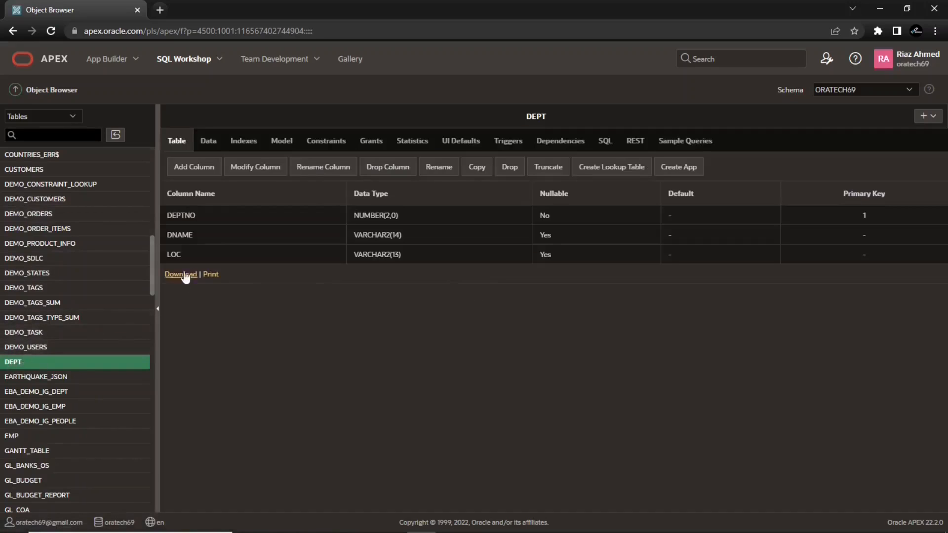